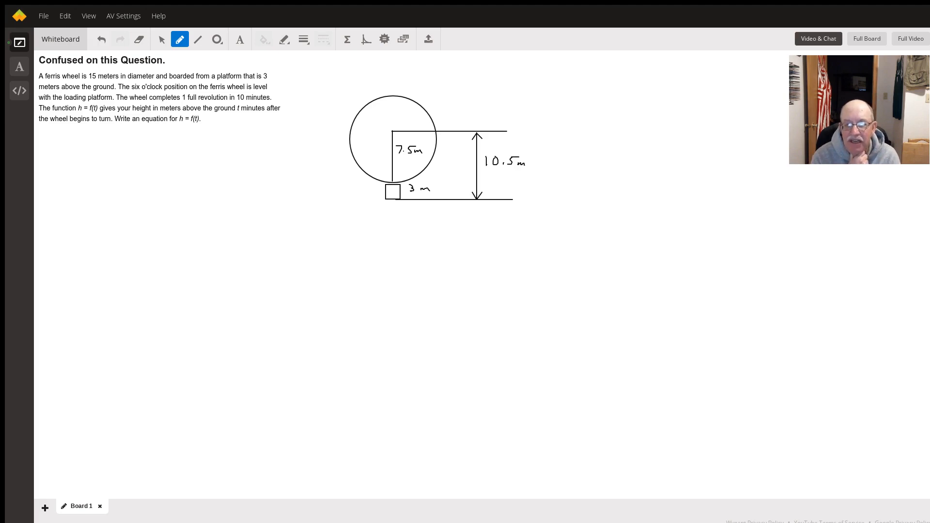
{"action": "mouse_move", "coordinate": [219, 361]}
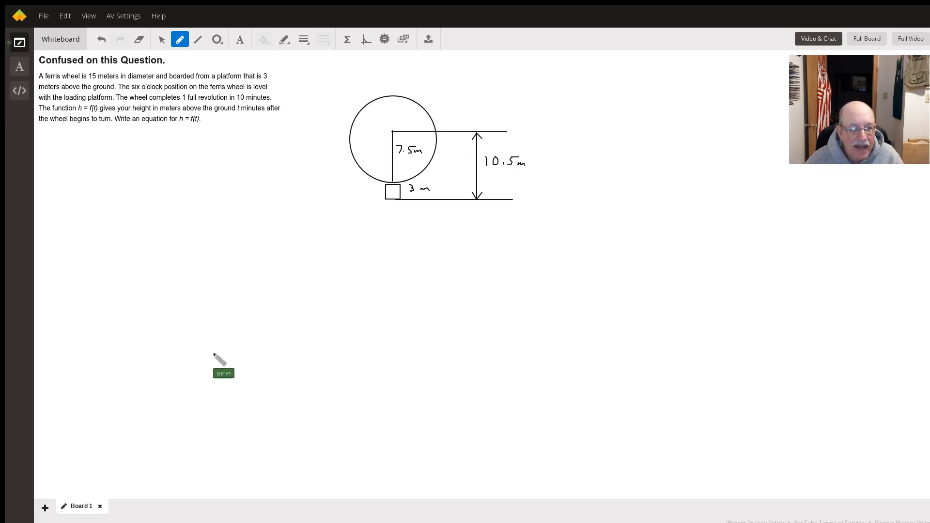
Handwrite "Vertical Displacement = 10.5" beside the ferris wheel diagram
{"action": "left_click_drag", "start_coordinate": [220, 362], "coordinate": [95, 140]}
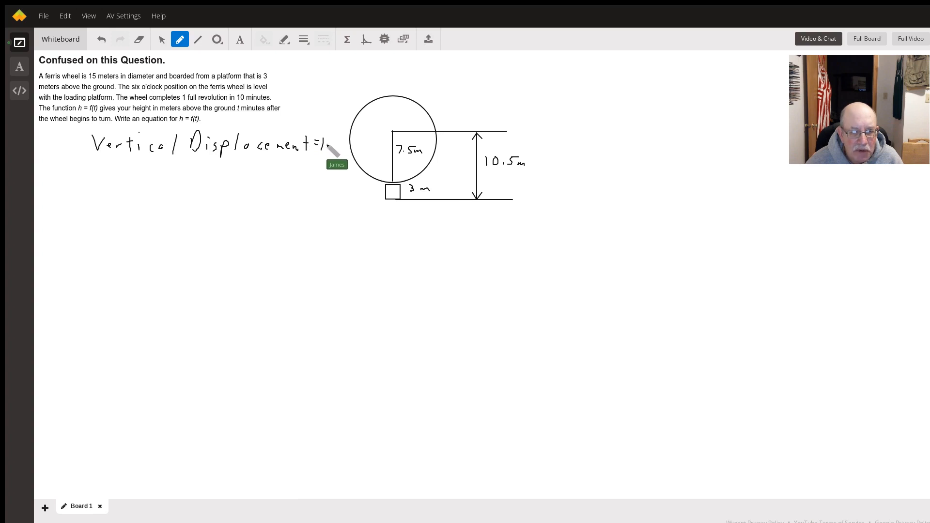
{"action": "type", "text": "10.5"}
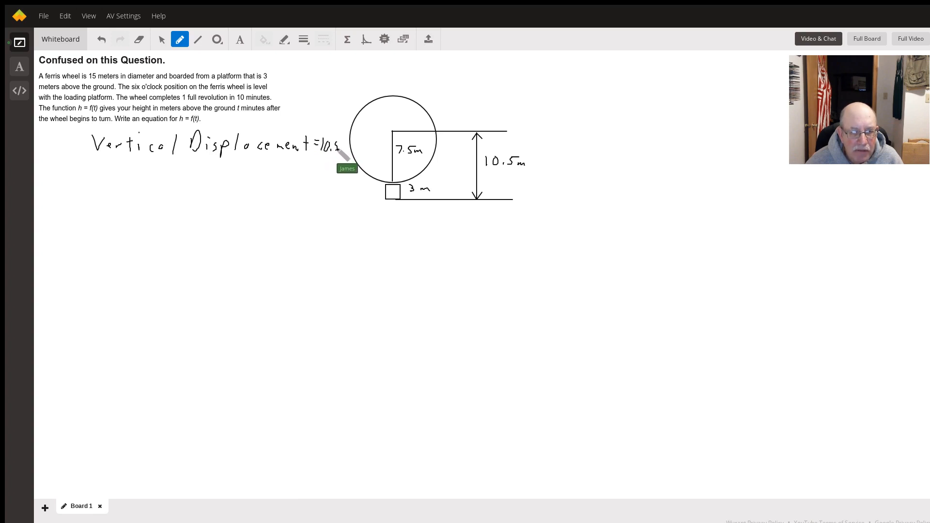
{"action": "mouse_move", "coordinate": [130, 181]}
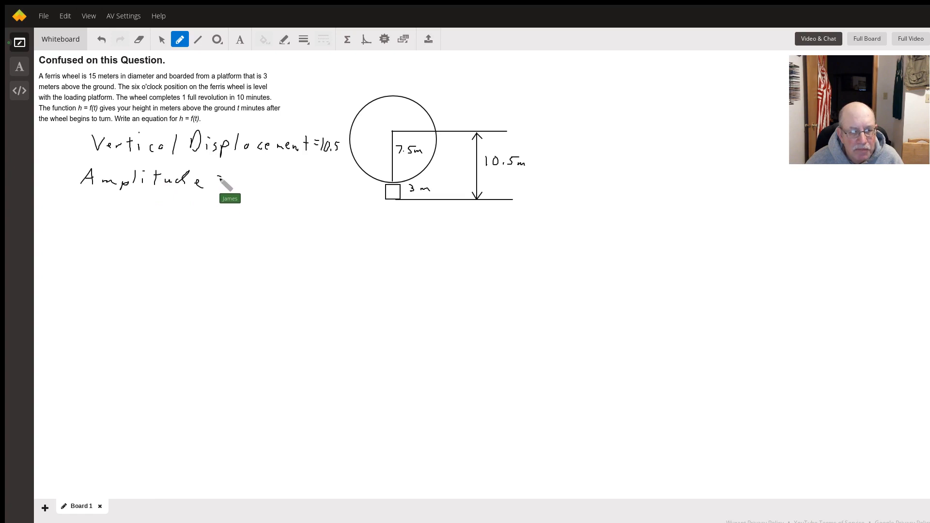
Finish the line as "Amplitude = 7.5" beneath the displacement line
{"action": "left_click_drag", "start_coordinate": [223, 178], "coordinate": [243, 182]}
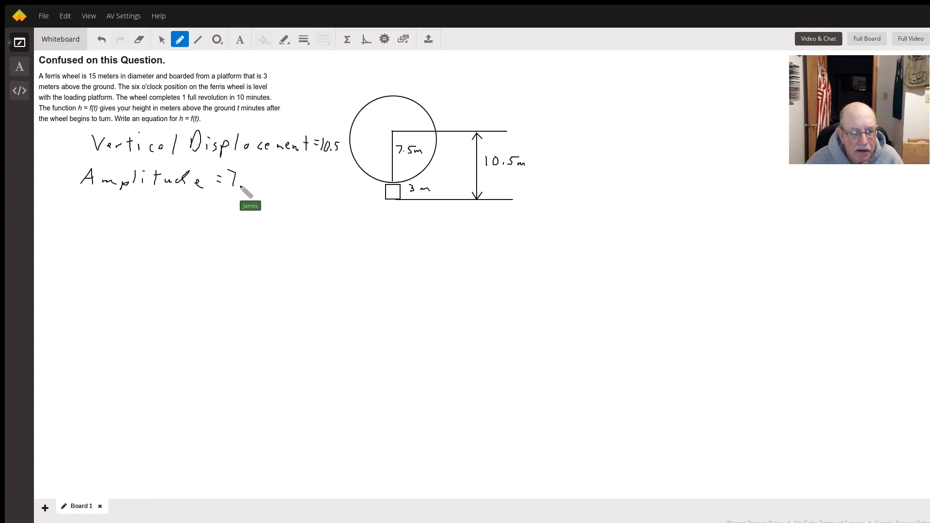
{"action": "type", "text": ".5"}
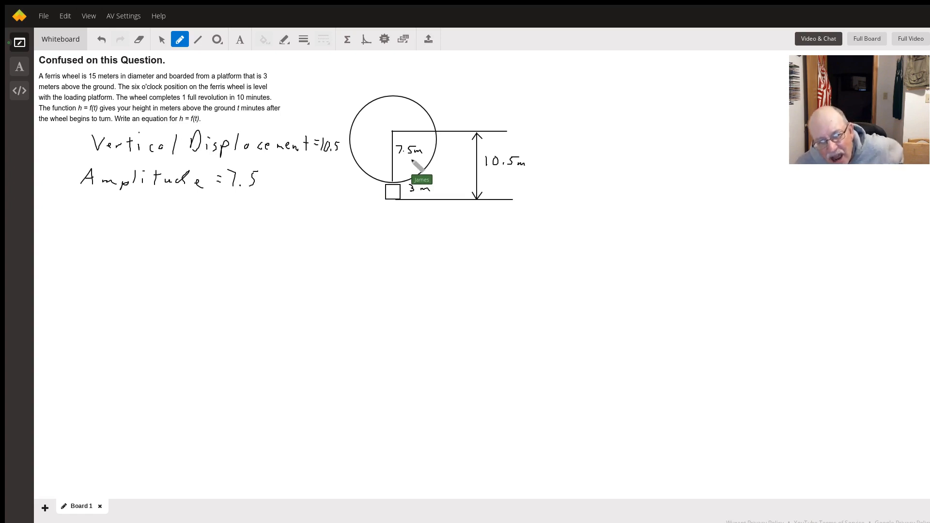
{"action": "mouse_move", "coordinate": [414, 166]}
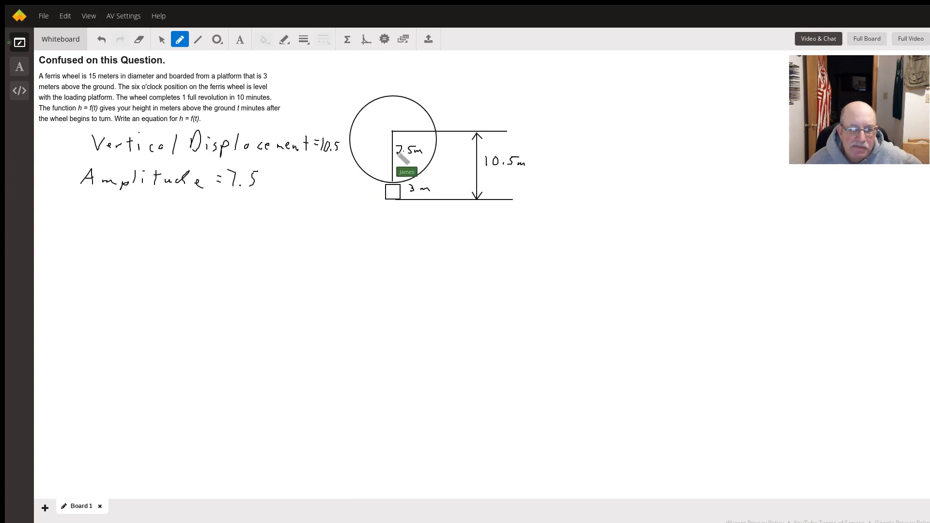
{"action": "mouse_move", "coordinate": [402, 190]}
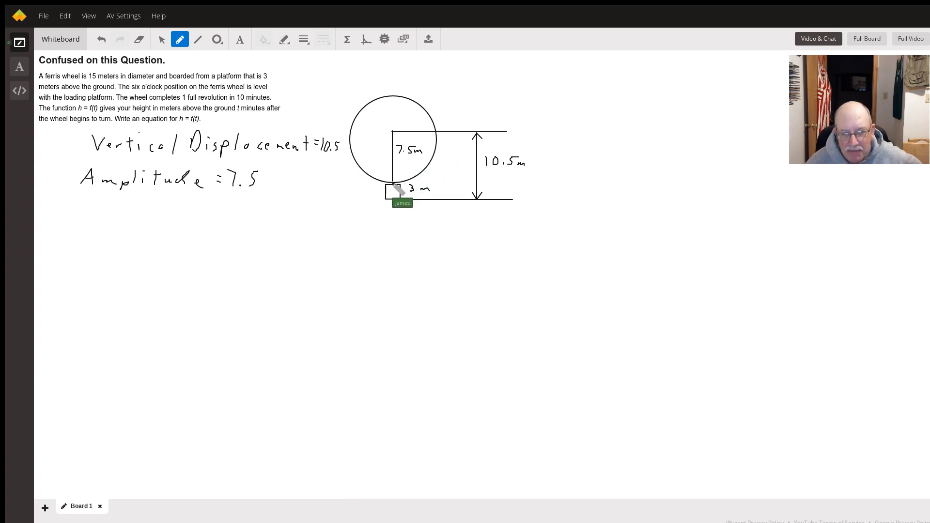
{"action": "mouse_move", "coordinate": [402, 115]}
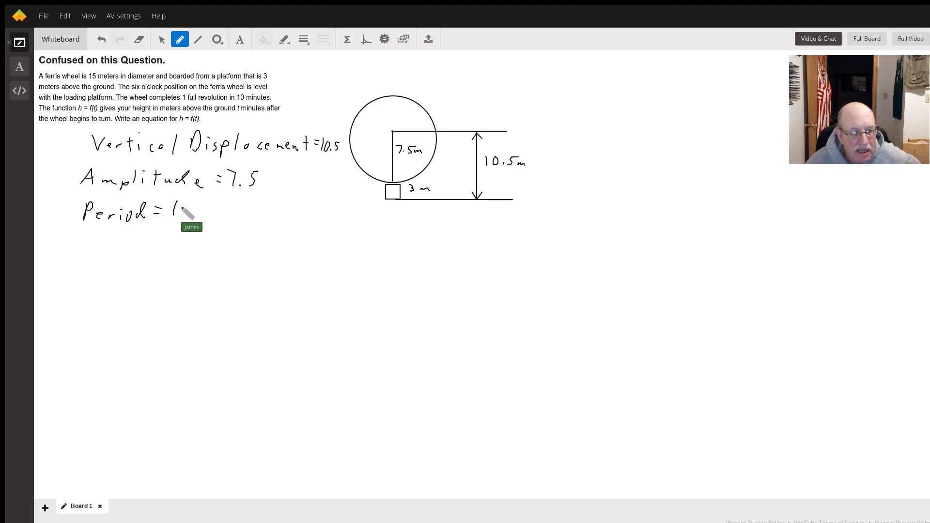
Add the 0 so the third line reads "Period = 10"
{"action": "type", "text": "0"}
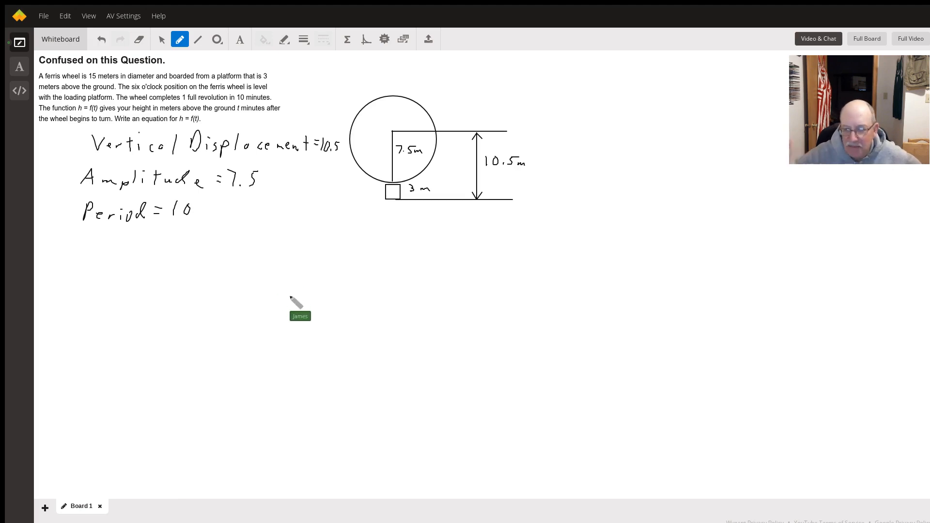
{"action": "mouse_move", "coordinate": [173, 311]}
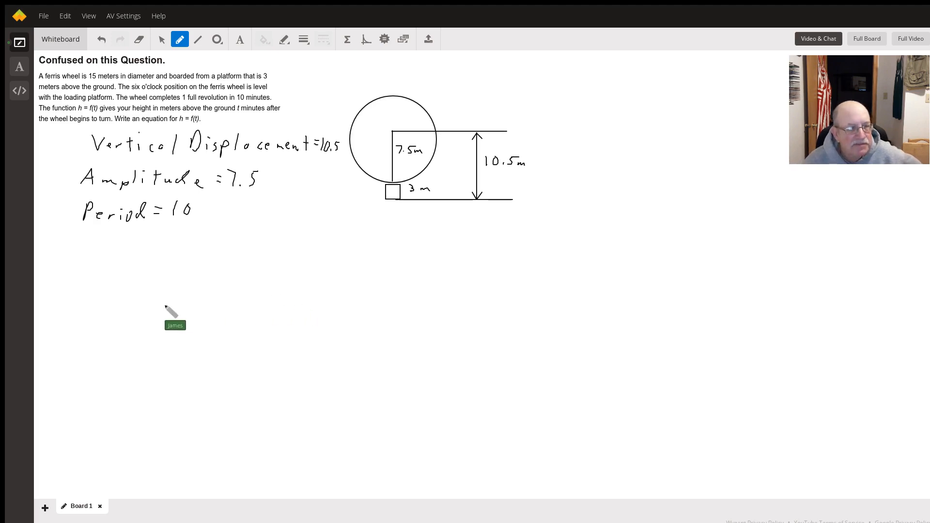
{"action": "mouse_move", "coordinate": [165, 249]}
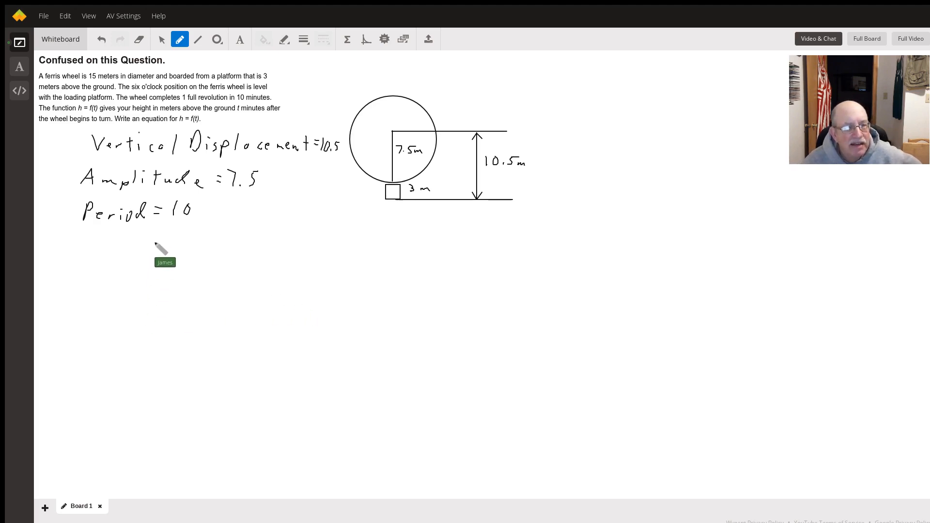
Handwrite the general equation h(t) = -A cos(Bt) + D below the Period line
{"action": "left_click_drag", "start_coordinate": [141, 237], "coordinate": [154, 261]}
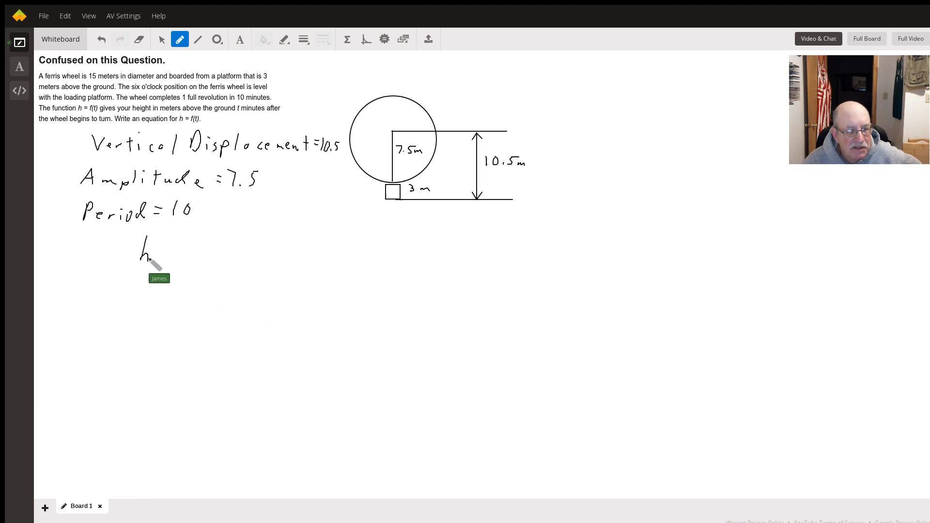
{"action": "left_click_drag", "start_coordinate": [154, 255], "coordinate": [184, 255]}
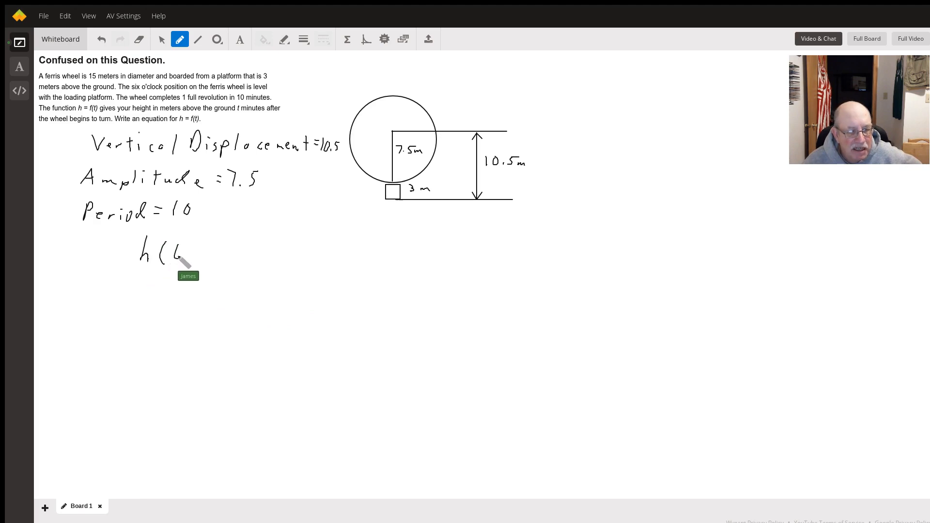
{"action": "left_click_drag", "start_coordinate": [182, 252], "coordinate": [213, 249]}
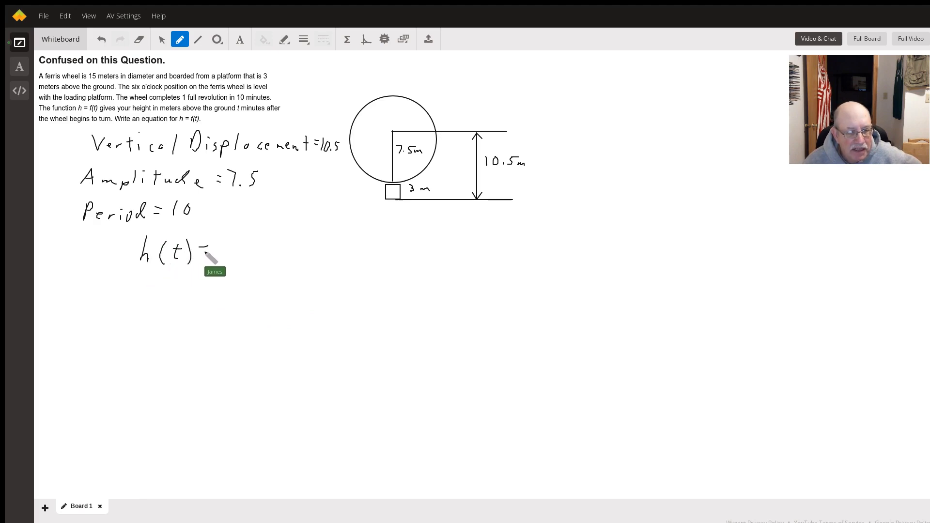
{"action": "left_click_drag", "start_coordinate": [204, 248], "coordinate": [228, 243]}
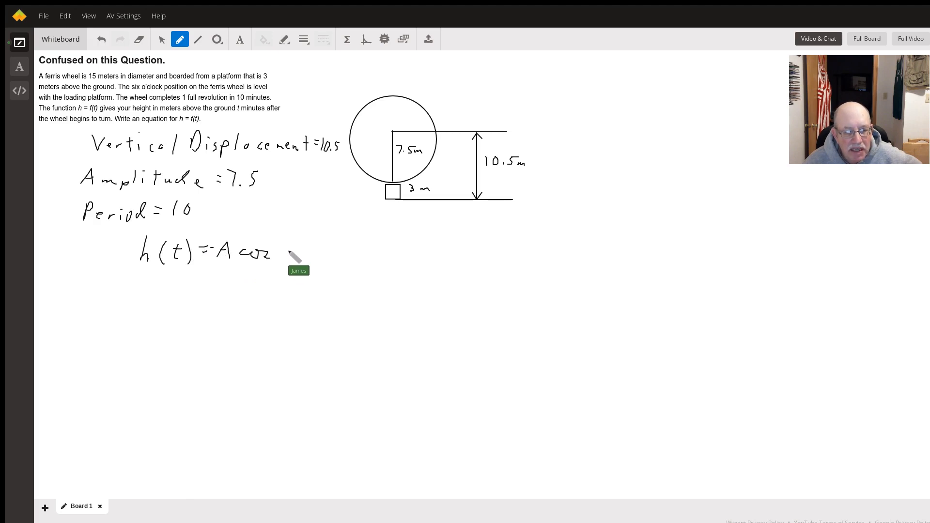
{"action": "left_click_drag", "start_coordinate": [284, 249], "coordinate": [308, 252]}
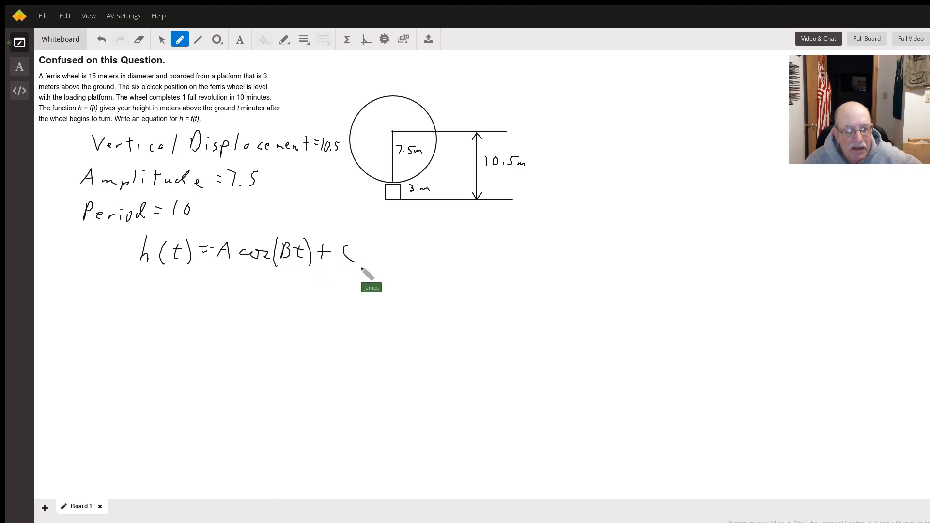
{"action": "mouse_move", "coordinate": [190, 59]}
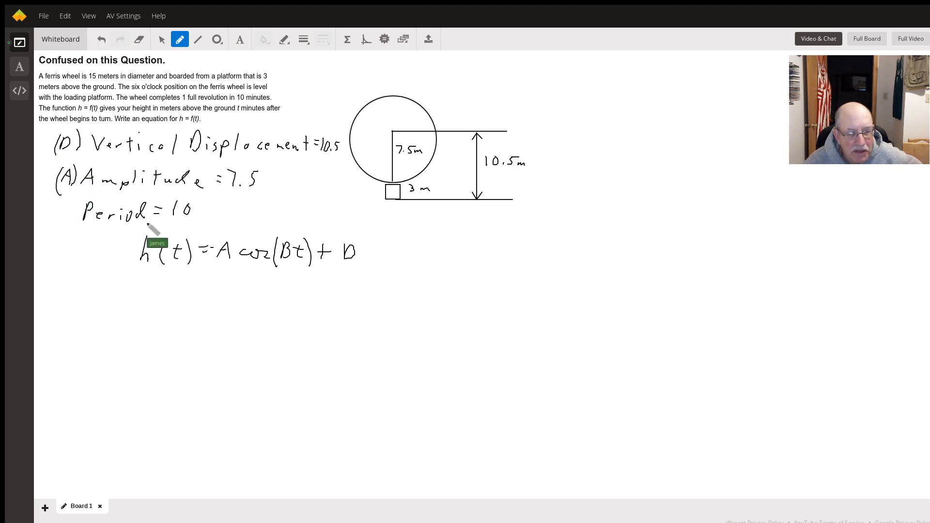
{"action": "mouse_move", "coordinate": [350, 248]}
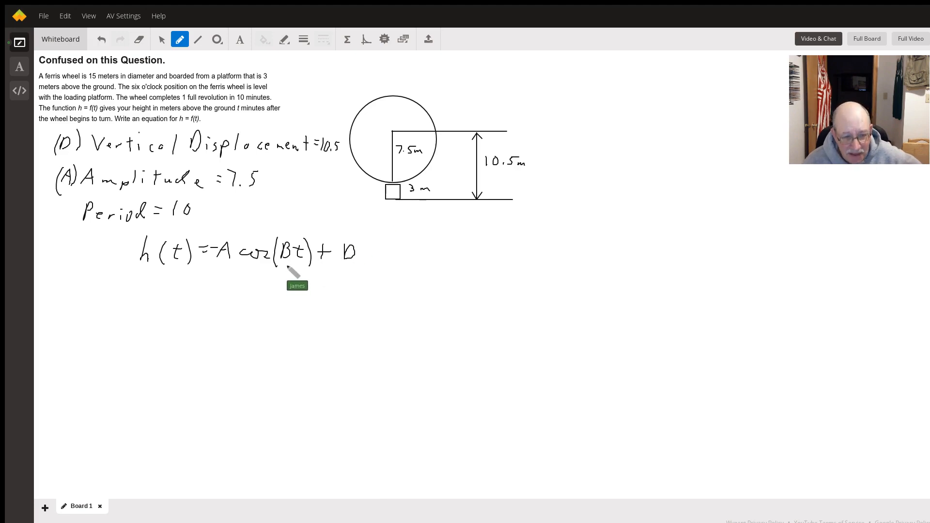
{"action": "mouse_move", "coordinate": [125, 232]}
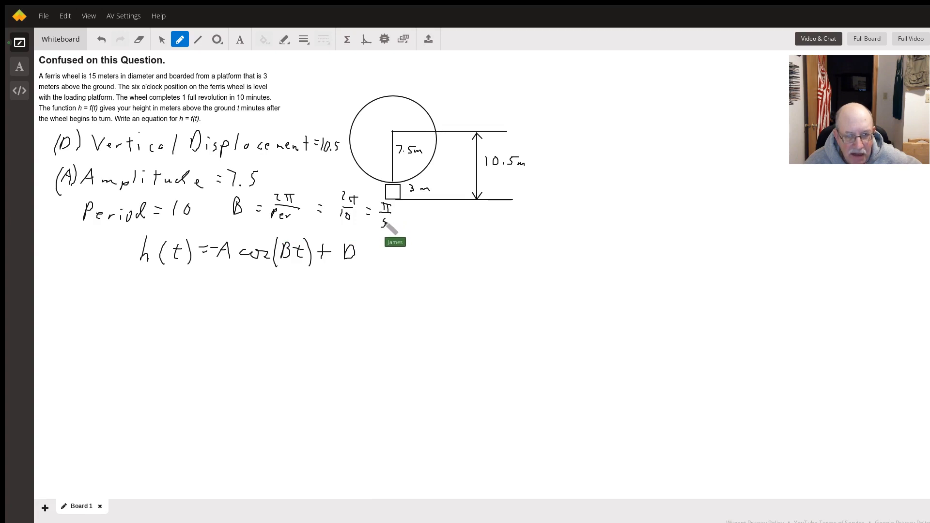
{"action": "mouse_move", "coordinate": [151, 299]}
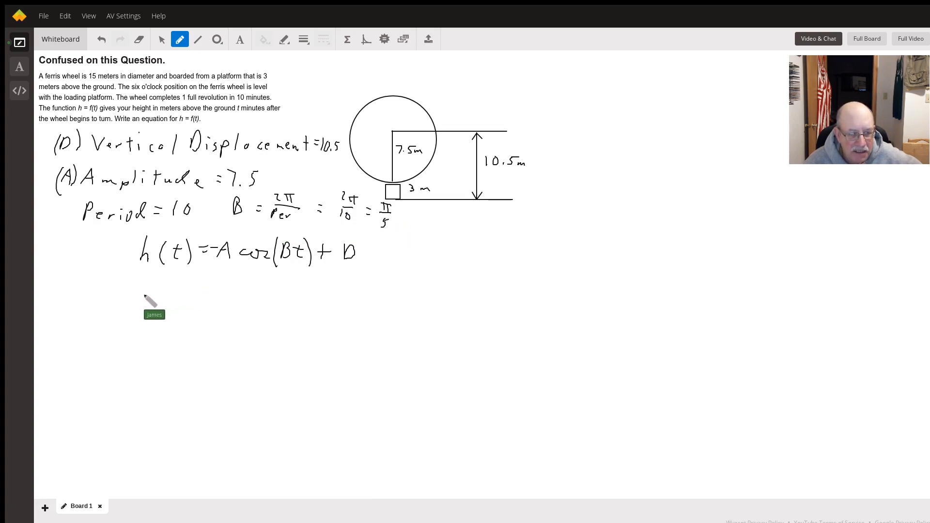
Handwrite h(t) = -7.5 cos(π/5 t) + 10.5 under the general form and underline it
{"action": "left_click_drag", "start_coordinate": [143, 290], "coordinate": [178, 296]}
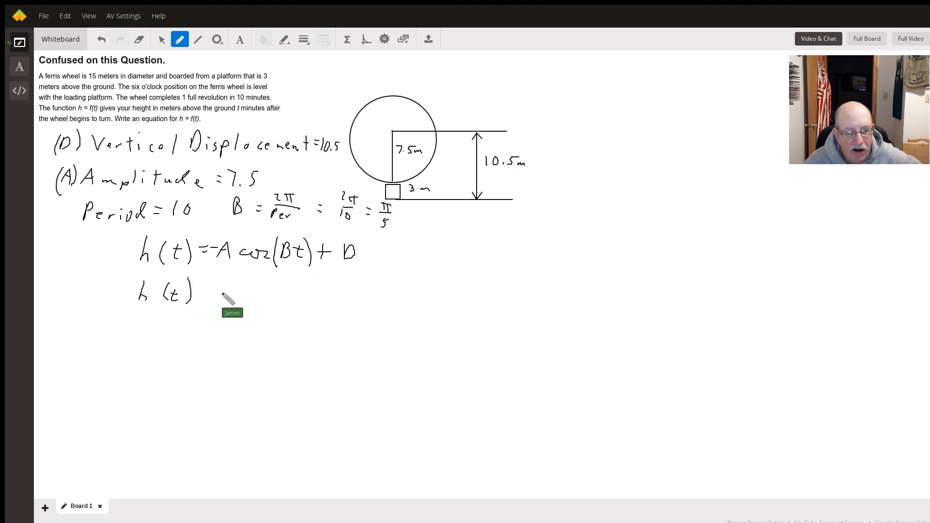
{"action": "left_click_drag", "start_coordinate": [198, 291], "coordinate": [210, 291]}
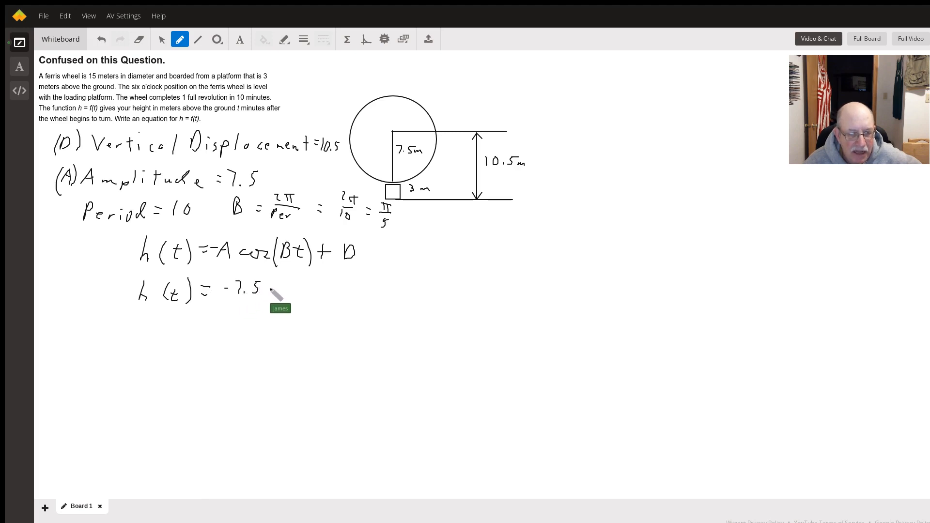
{"action": "left_click_drag", "start_coordinate": [274, 291], "coordinate": [321, 291]}
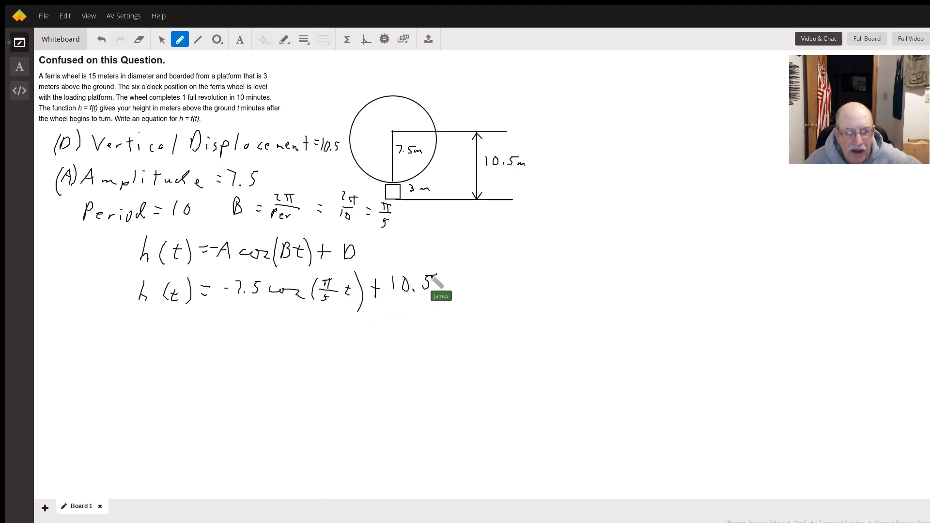
{"action": "left_click_drag", "start_coordinate": [118, 318], "coordinate": [521, 321]}
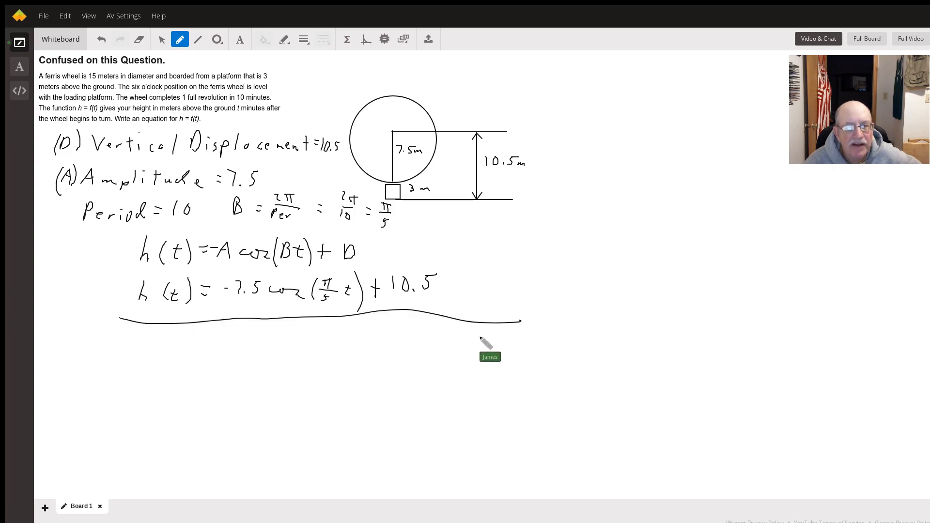